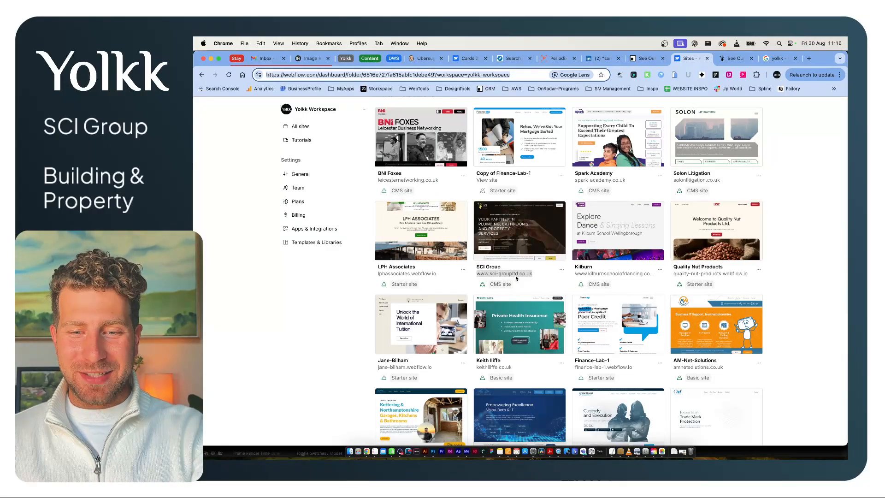
left_click(504, 273)
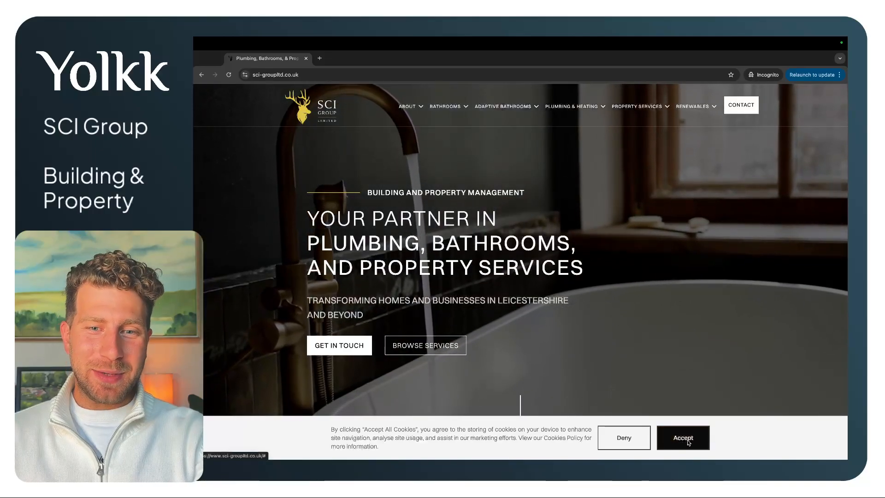
Accept cookies, preview the Adaptive Bathrooms sub-pages and browse the services carousel cards
left_click(682, 437)
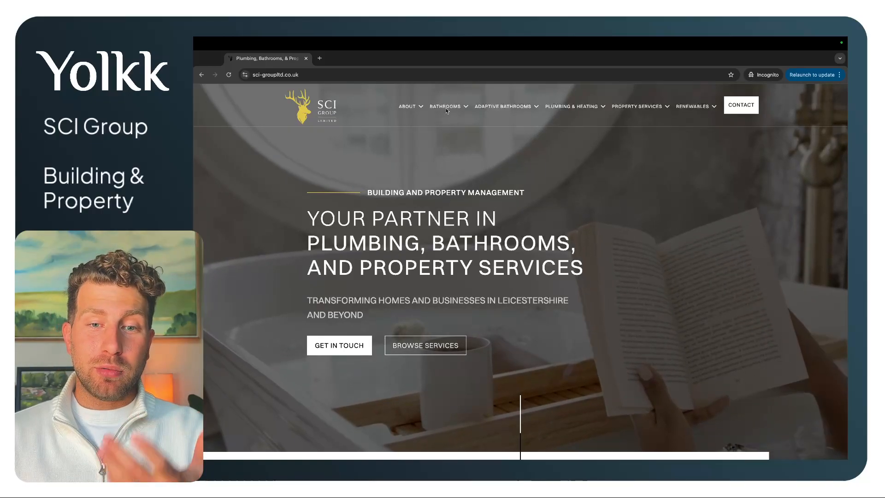
left_click(445, 105)
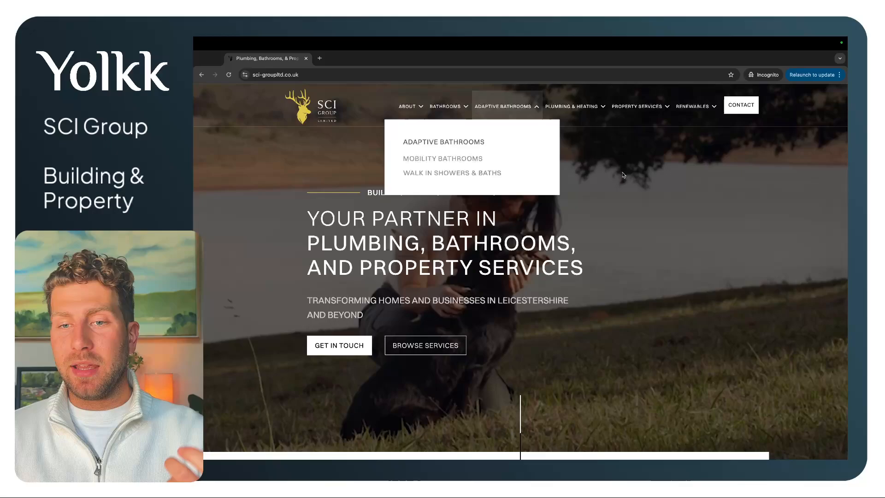
scroll("down", 3)
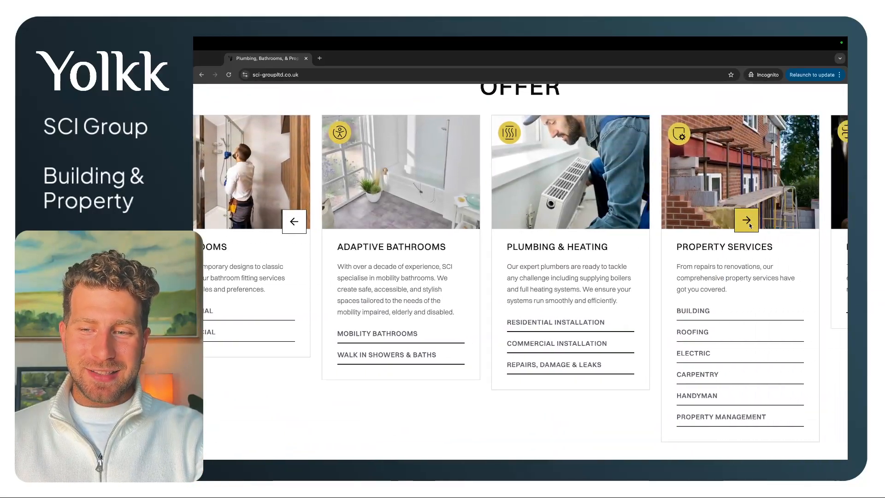
left_click(745, 221)
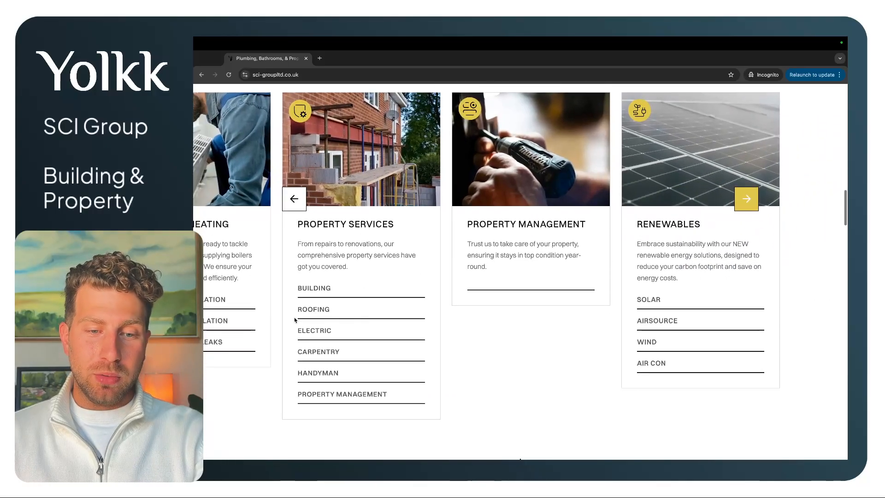
scroll("up", 3)
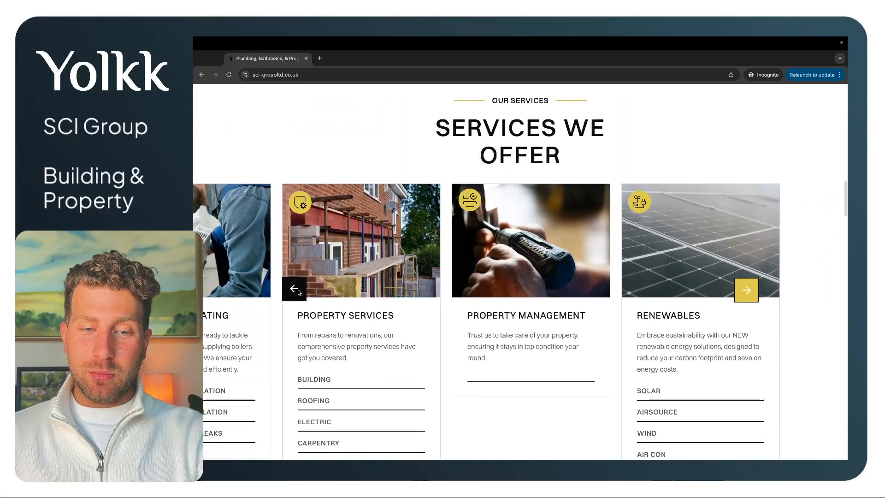
left_click(295, 289)
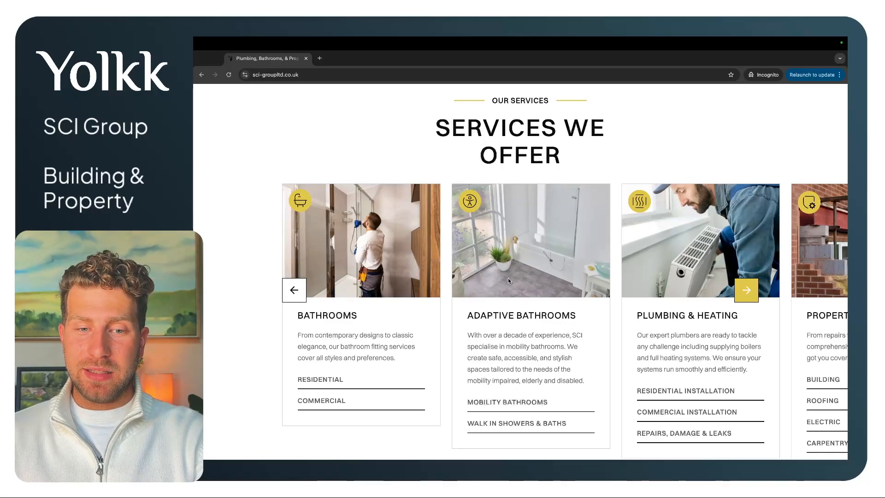
Return to the top of the homepage and go to the About Us page
scroll("up", 3)
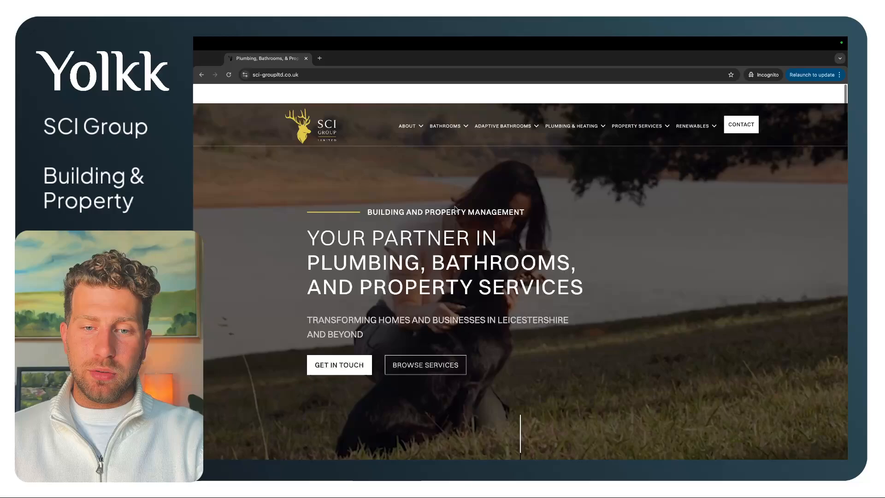
left_click(406, 126)
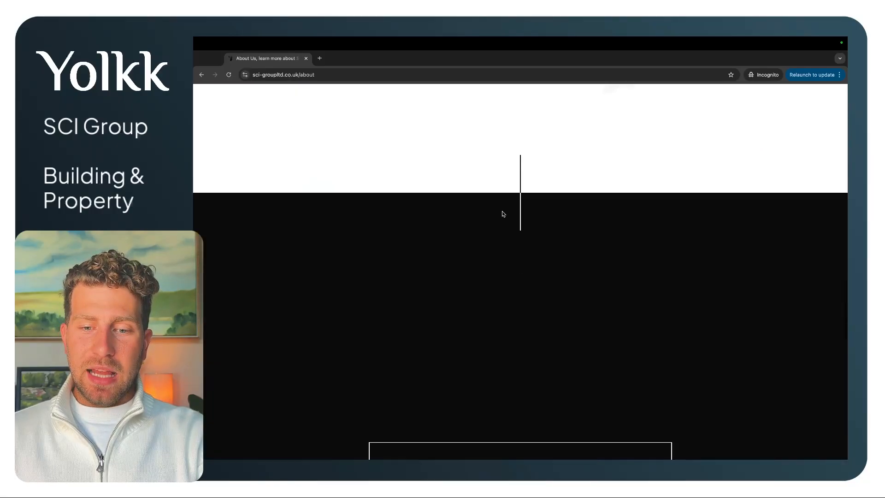
Scroll the homepage to Services We Offer and page the carousel forward and back
scroll("down", 3)
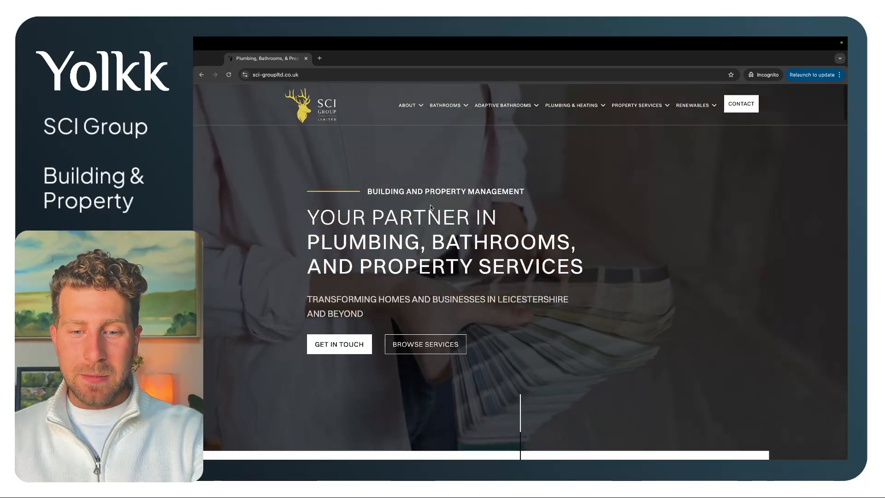
scroll("down", 3)
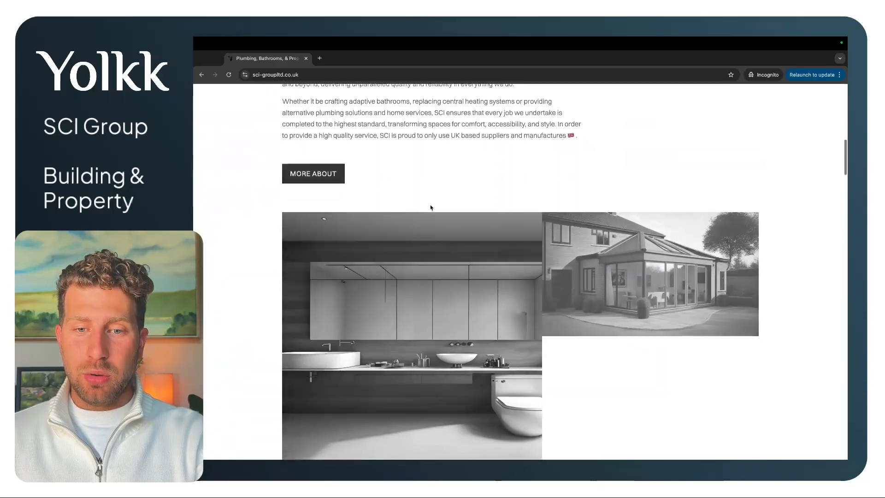
scroll("down", 3)
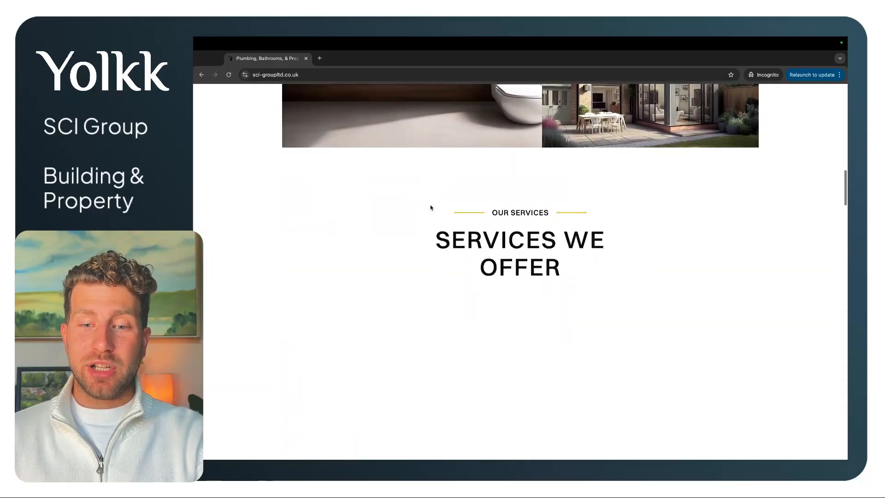
scroll("down", 3)
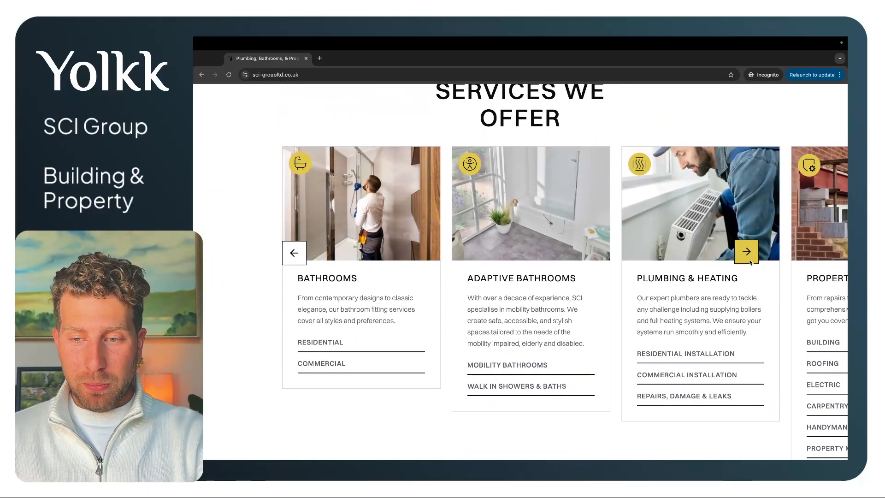
left_click(746, 252)
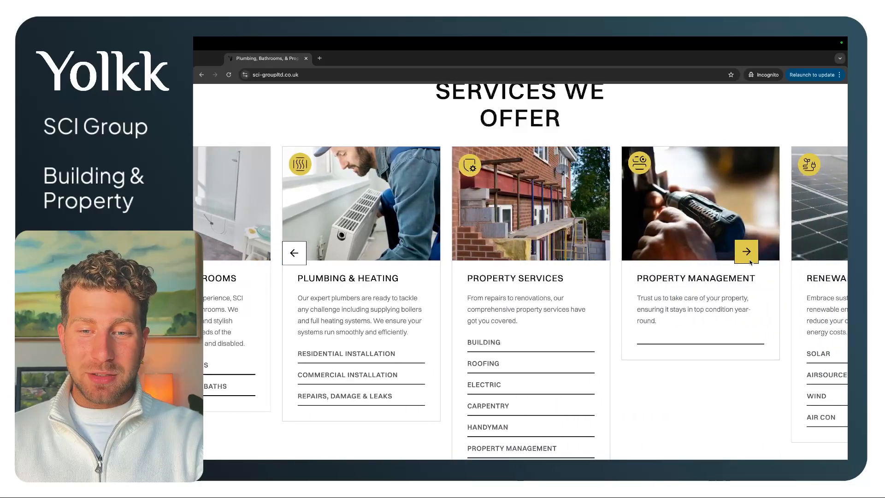
scroll("down", 3)
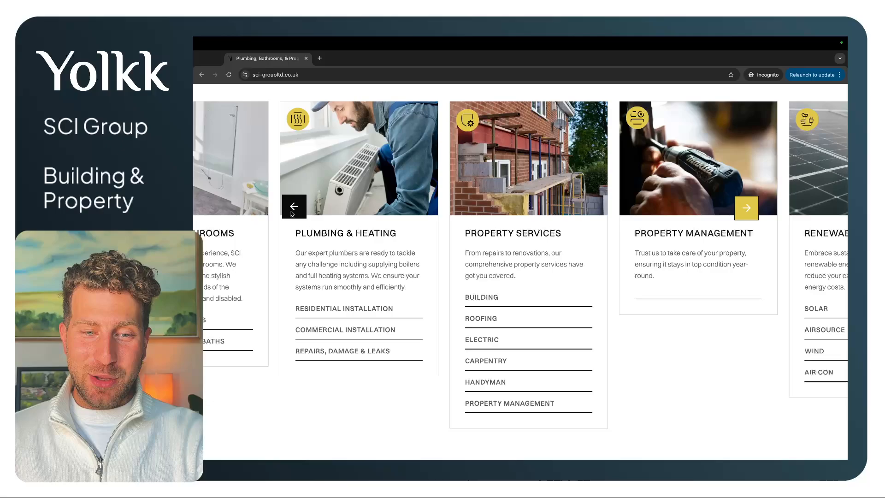
left_click(294, 207)
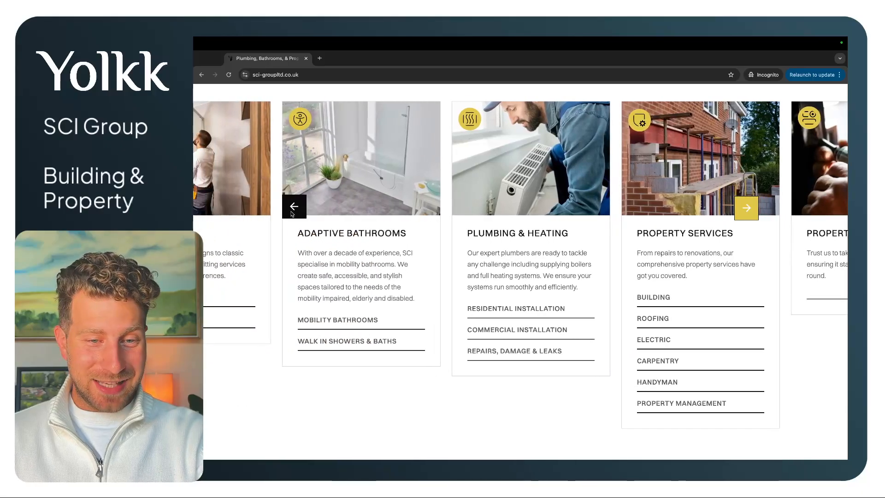
left_click(294, 206)
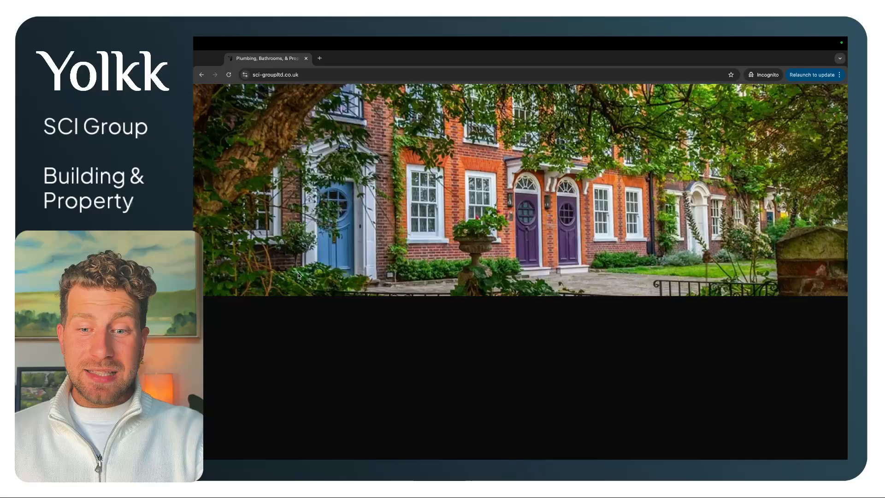
Continue down the homepage to the frequently asked questions section
scroll("down", 3)
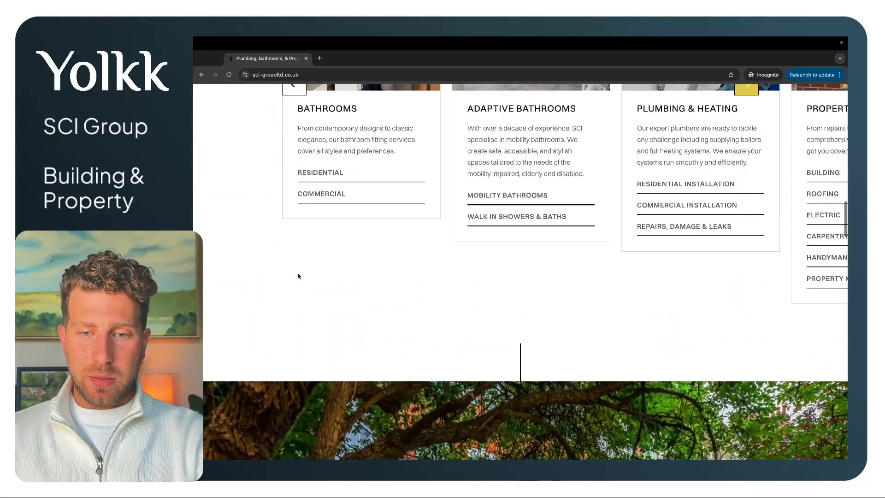
scroll("down", 3)
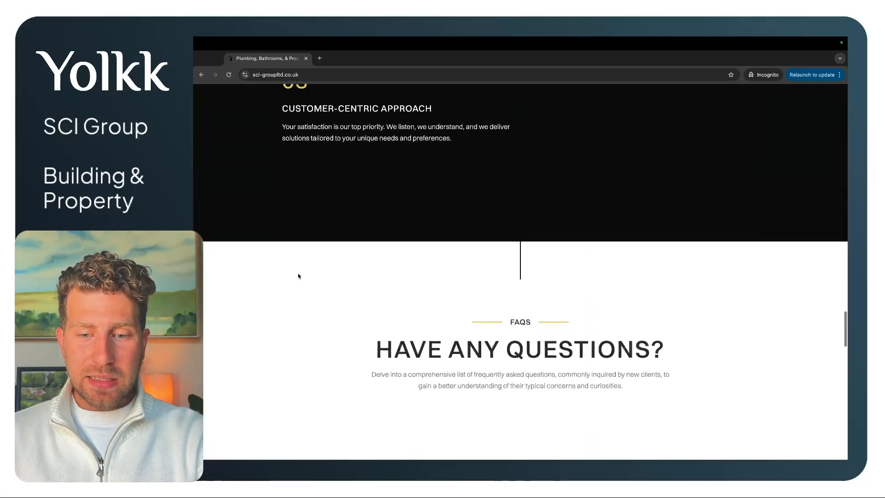
scroll("down", 3)
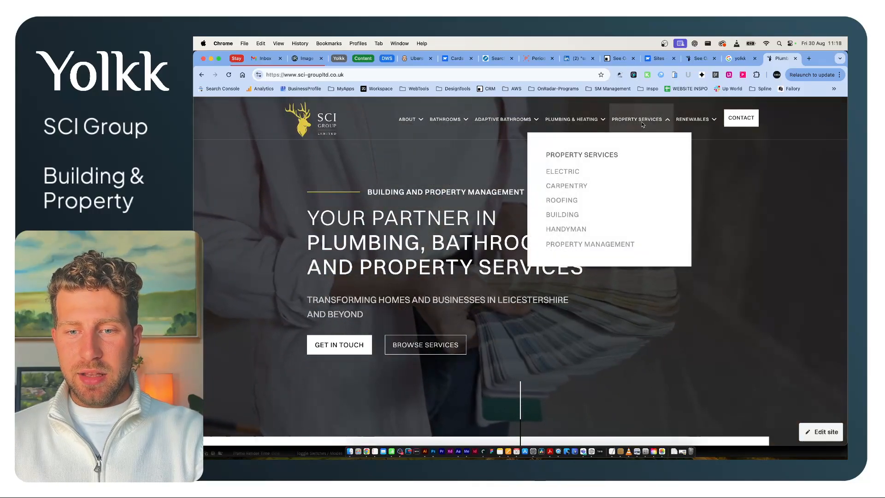
Scroll the homepage down until the Services We Offer heading comes into view
scroll("down", 3)
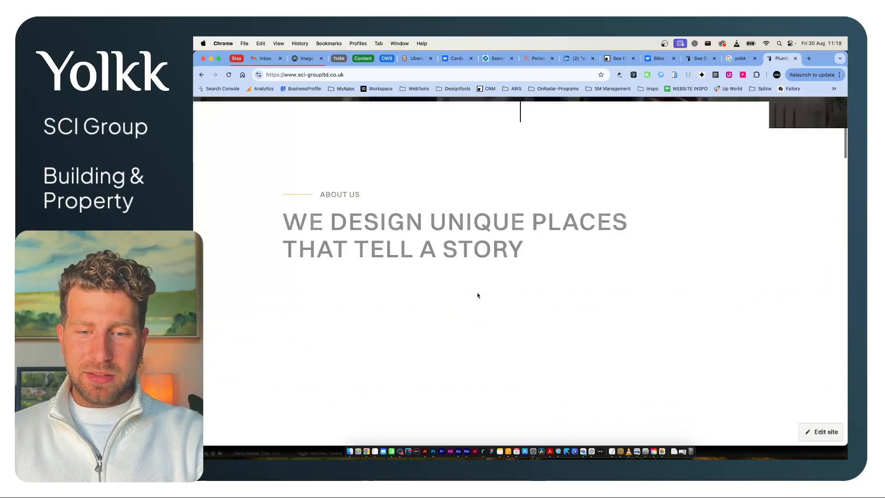
scroll("down", 3)
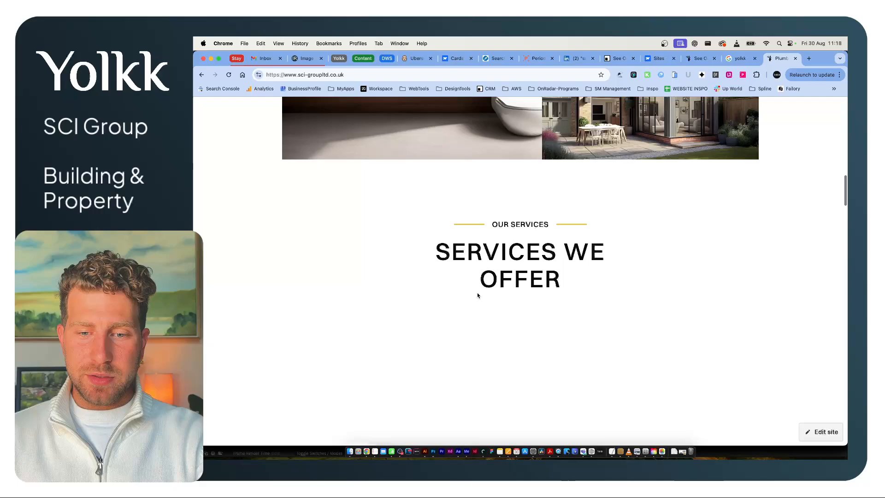
scroll("down", 3)
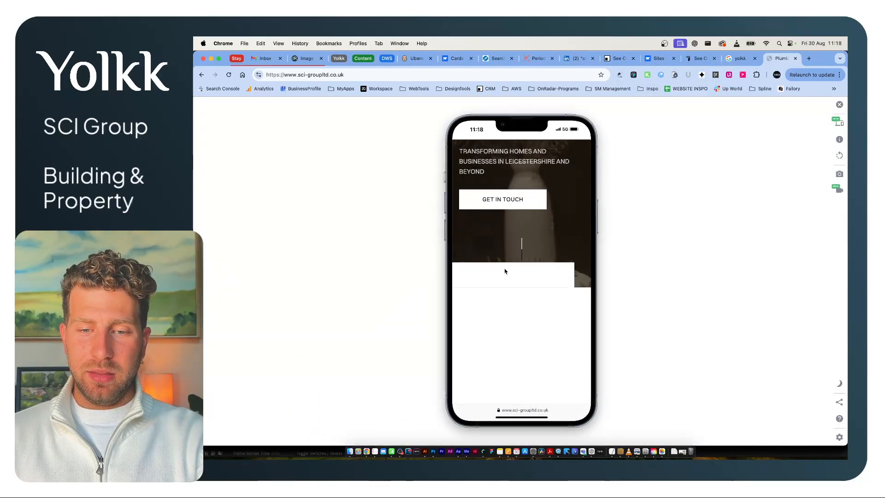
In the mobile preview, advance the services carousel to Property Services and open Roofing
scroll("down", 3)
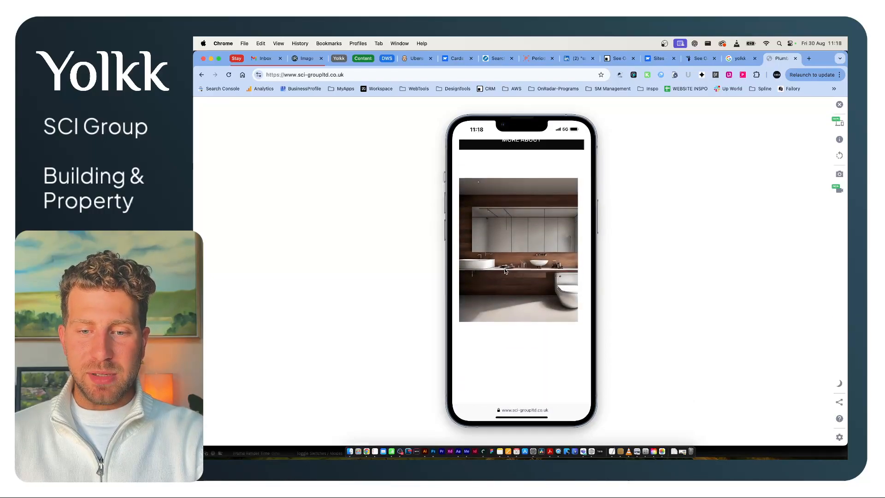
scroll("down", 3)
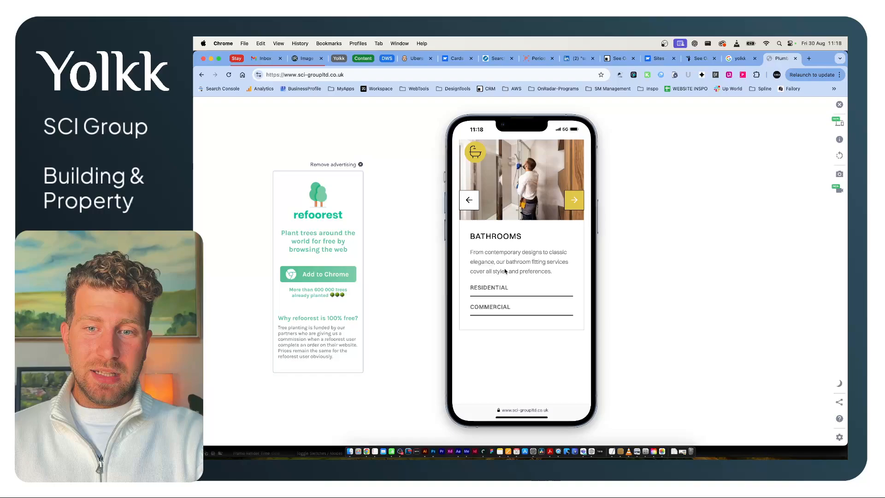
left_click(573, 200)
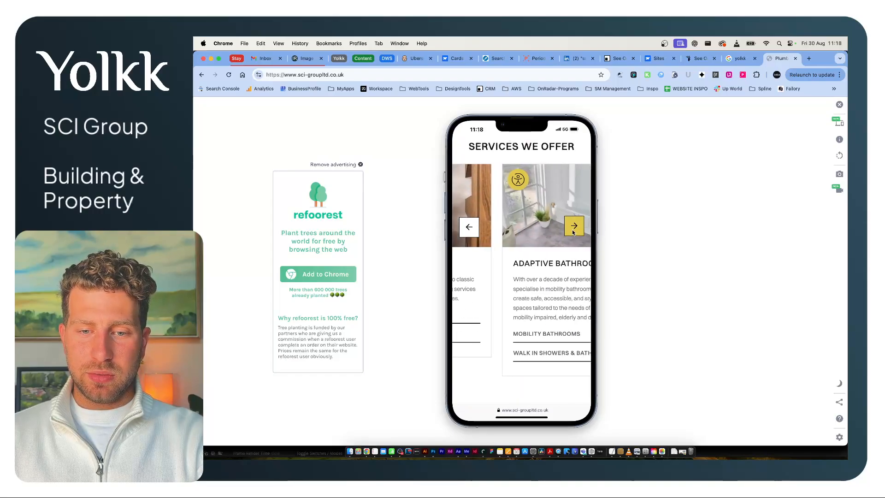
left_click(573, 226)
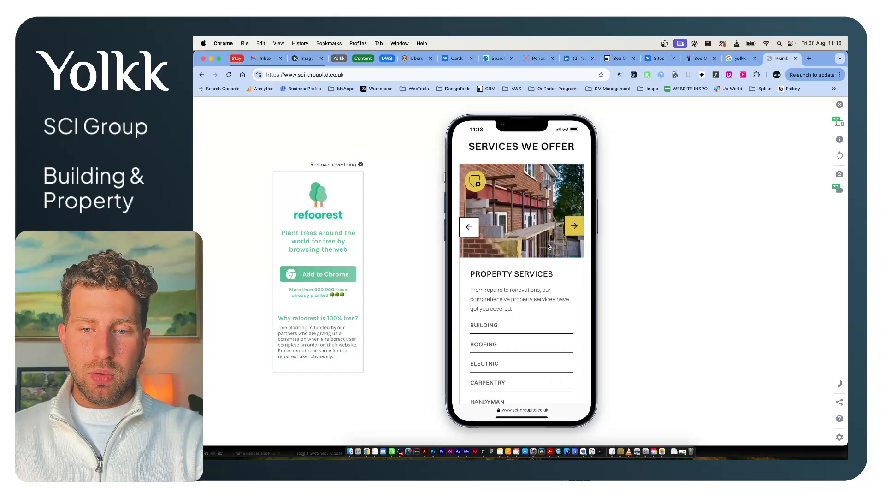
left_click(573, 227)
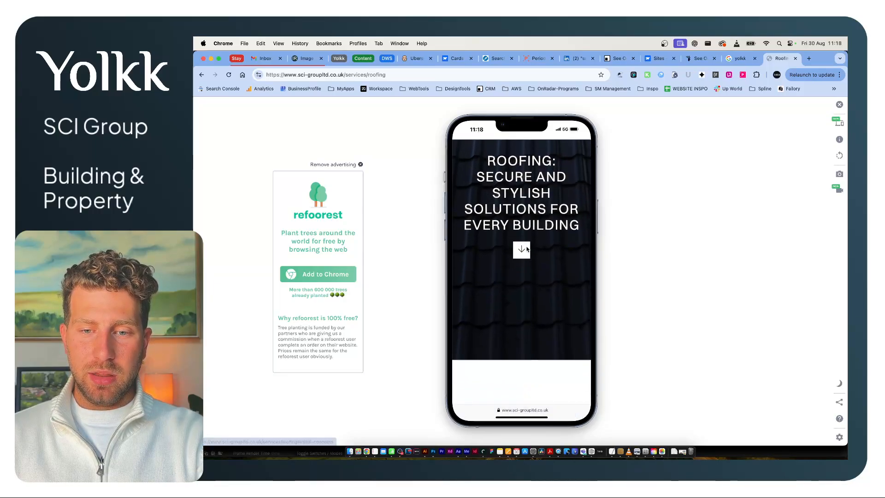
Read the residential roofing details, then bring up the Google Business Profile reviews
scroll("down", 3)
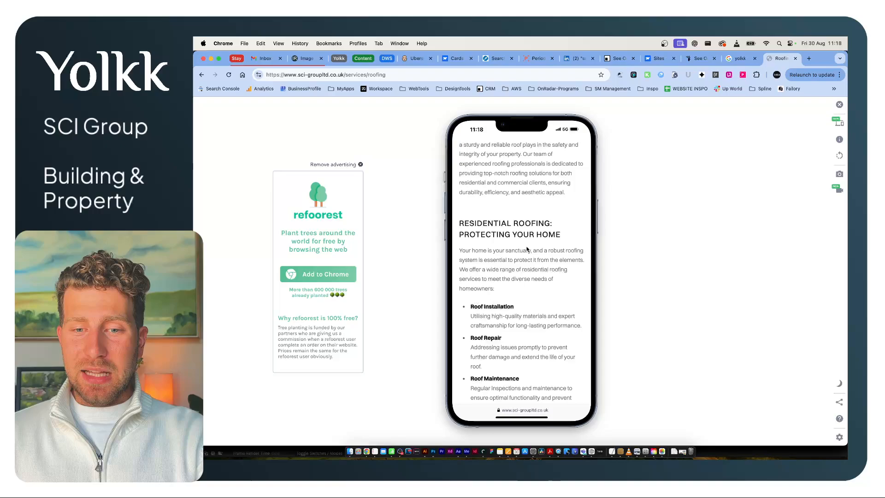
left_click(740, 58)
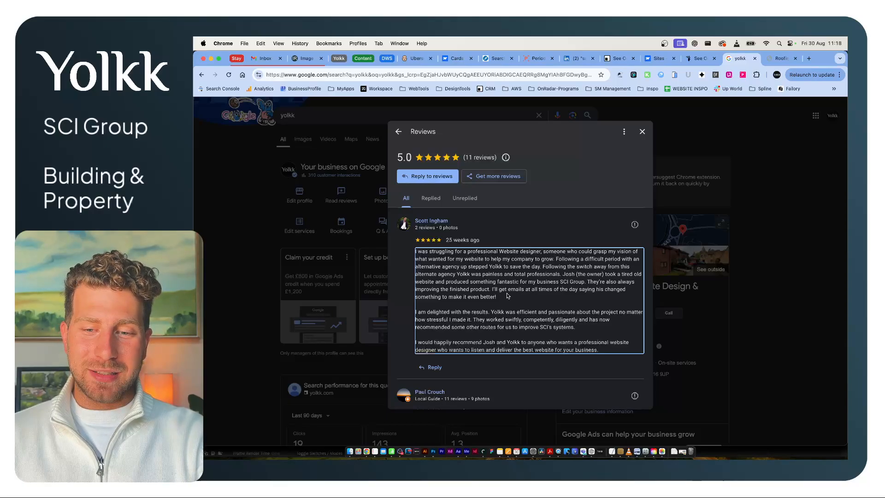
Scroll through the business's 5.0-star Google reviews and client testimonial
scroll("down", 3)
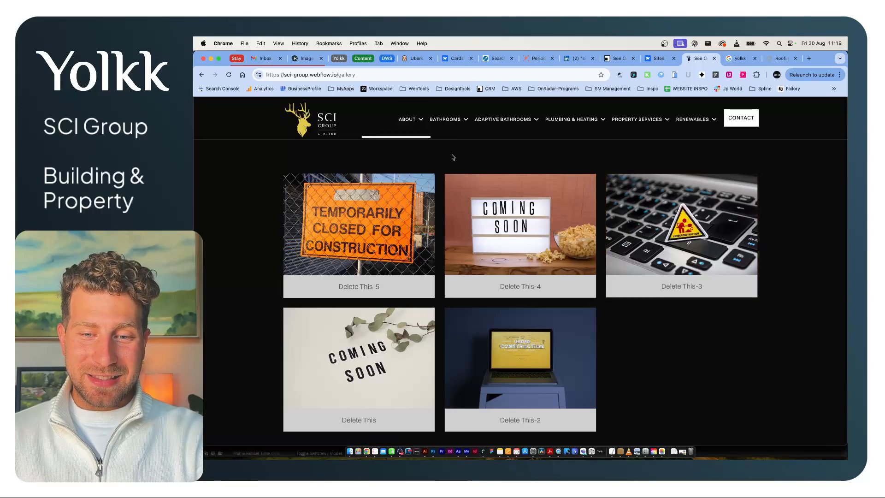
View the gallery's placeholder photos full-size in the lightbox and return to the five-image grid
left_click(358, 224)
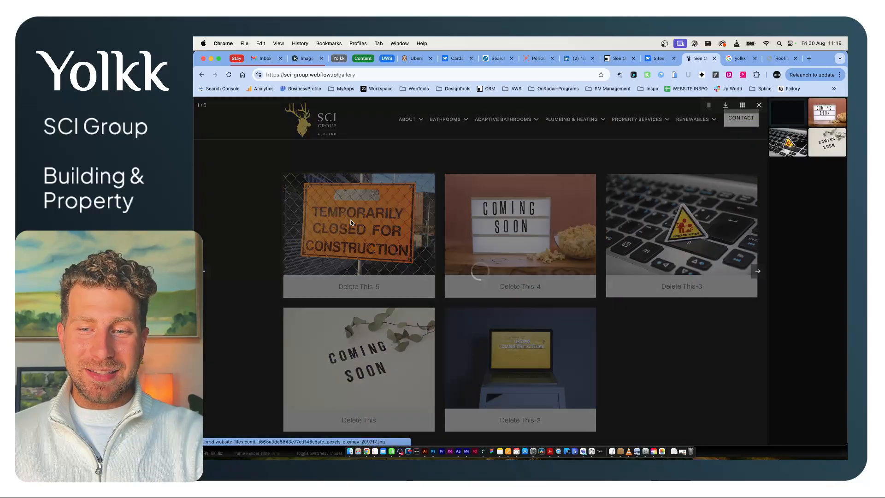
left_click(359, 234)
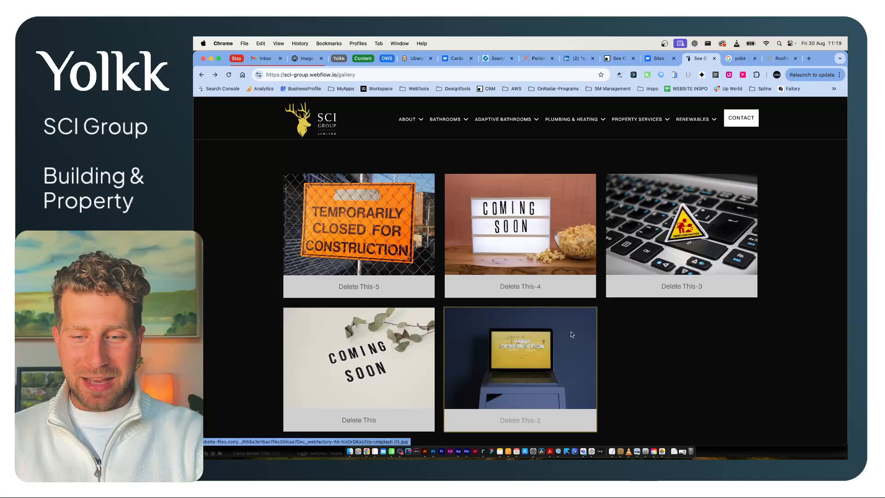
left_click(519, 359)
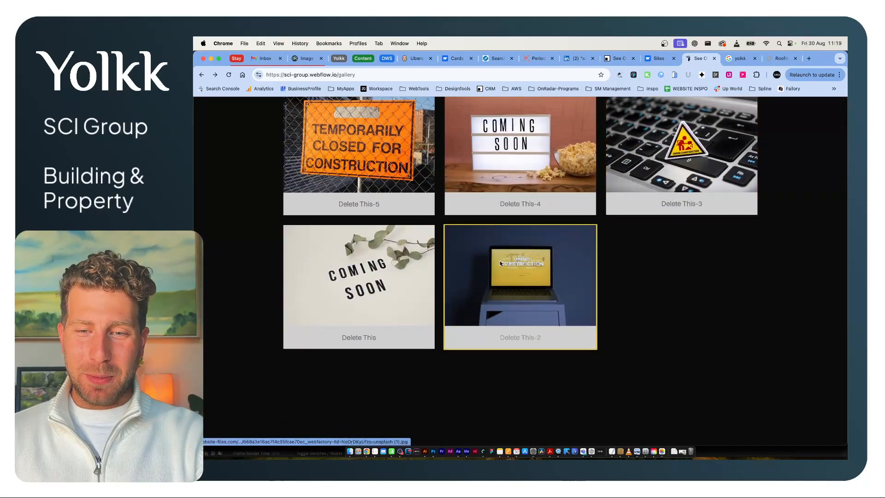
left_click(681, 152)
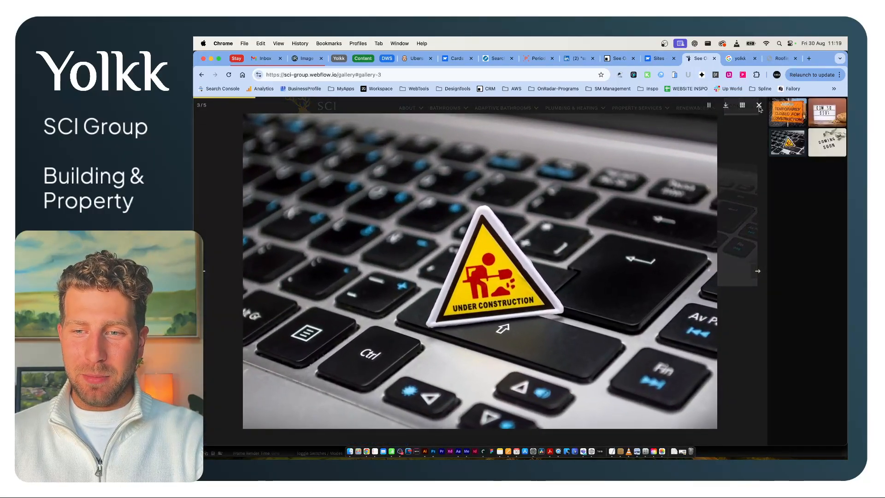
left_click(758, 106)
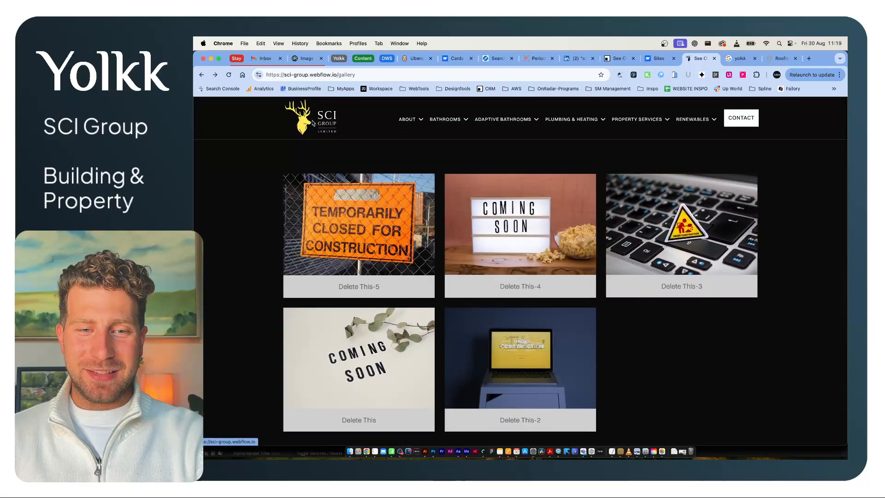
left_click(655, 58)
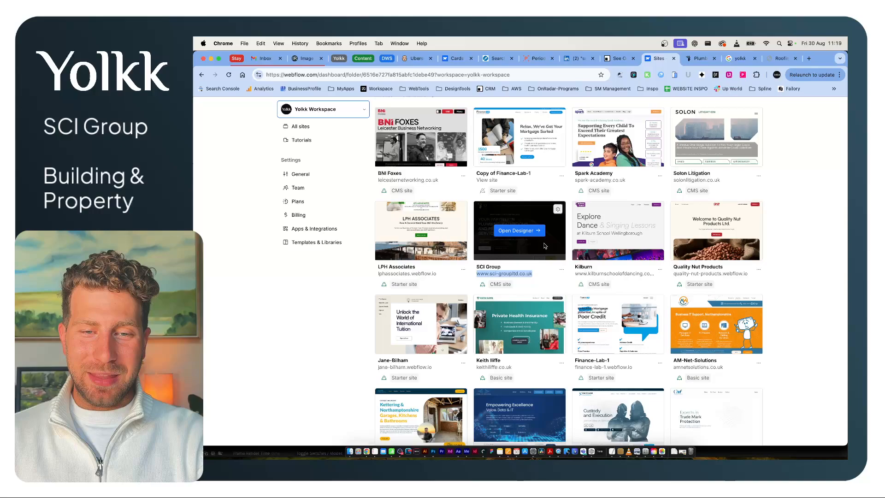
Open SCI Group in the Designer and show the 17-item Services CMS collection
left_click(518, 229)
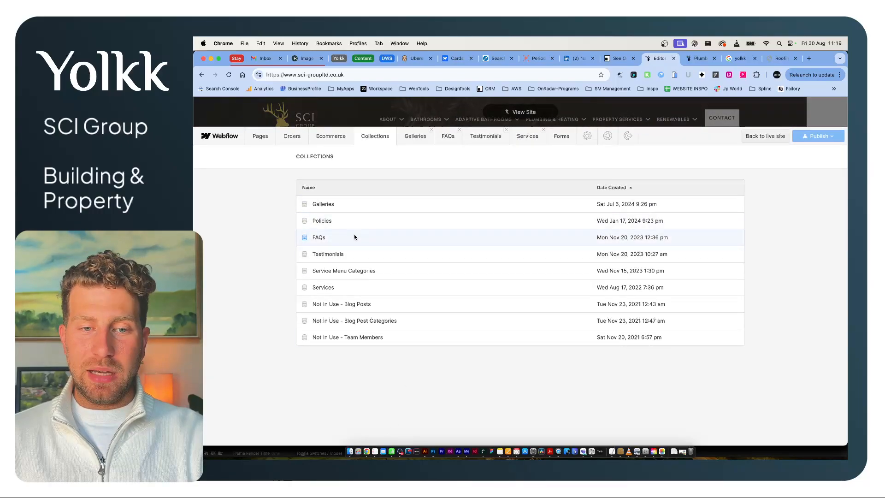
mouse_move(371, 220)
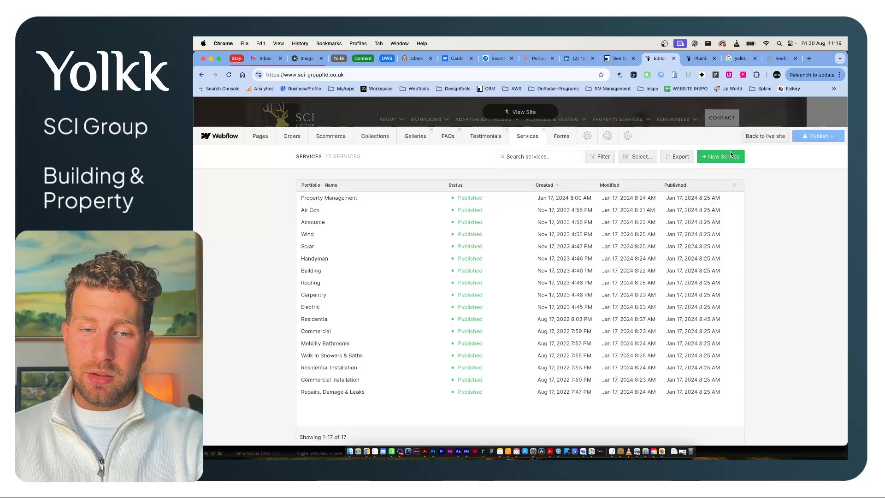
left_click(720, 157)
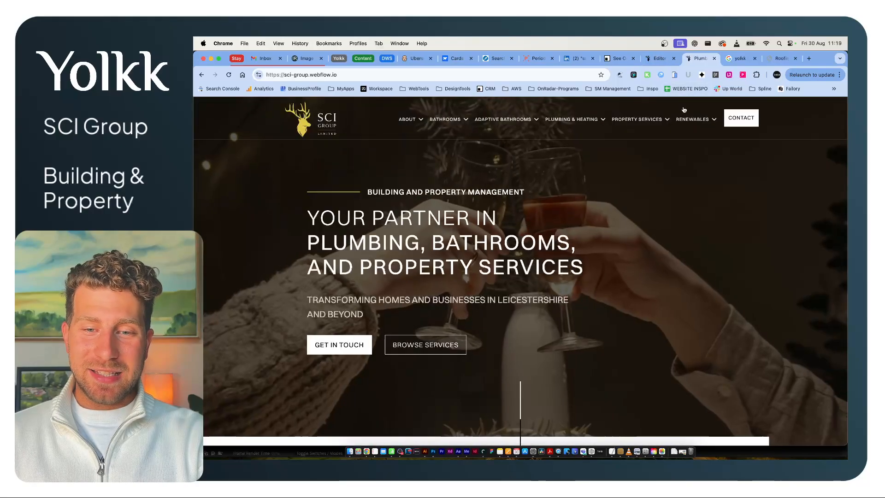
Scroll the live homepage through About Us and Our Process, then back to the hero
scroll("down", 3)
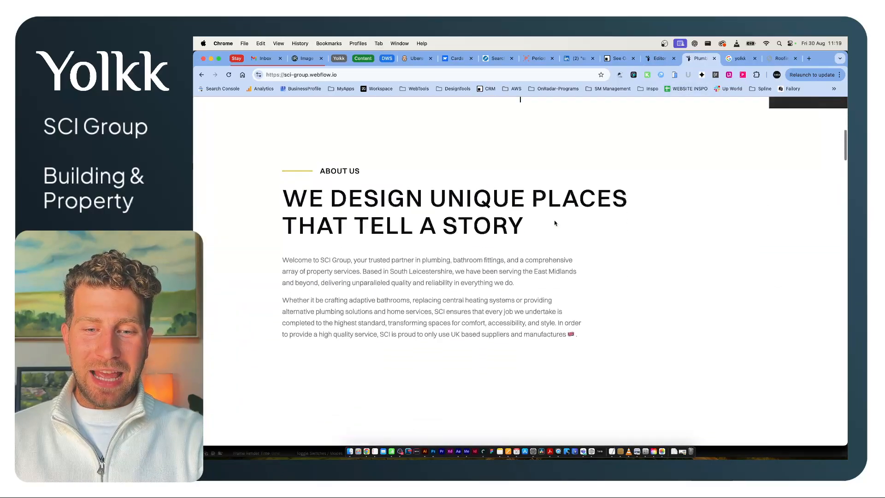
scroll("down", 3)
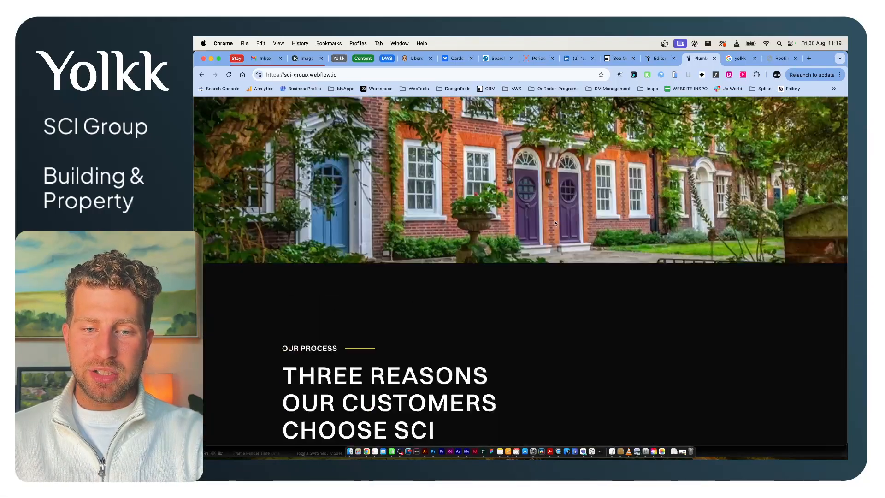
scroll("up", 3)
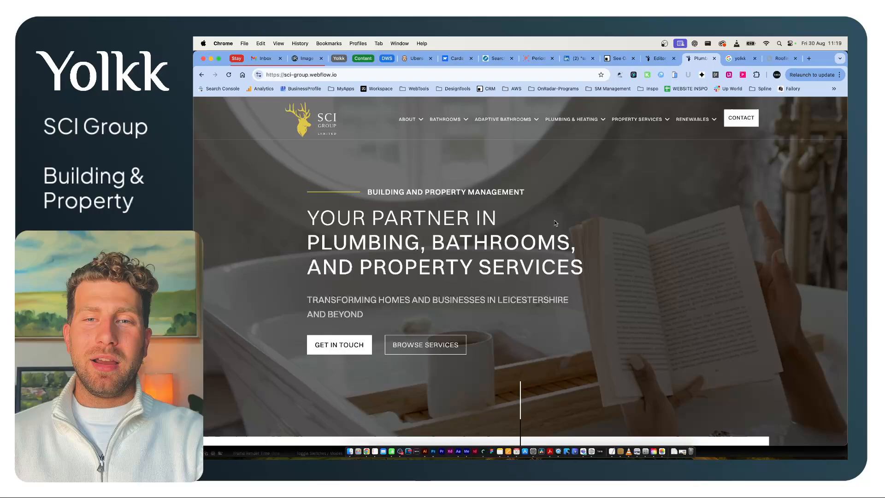